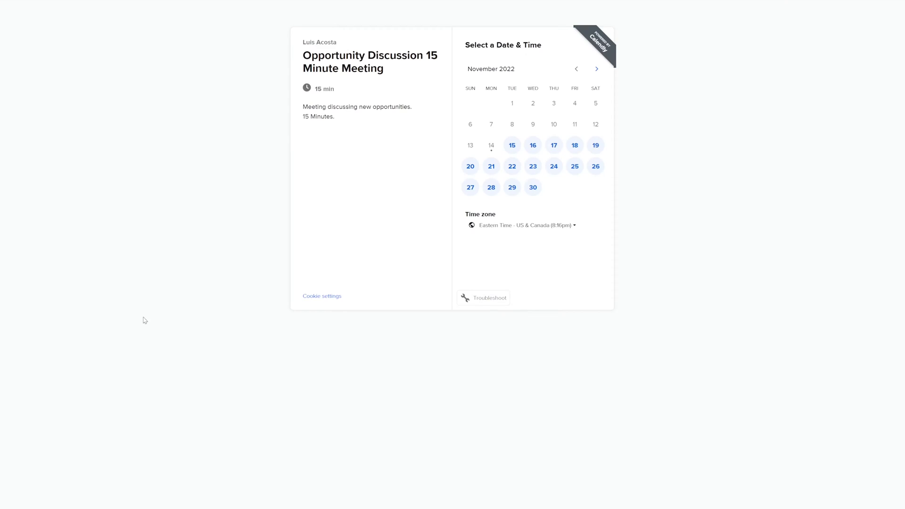
Book the 11:00am slot on Thursday, November 24, 2022
left_click(553, 166)
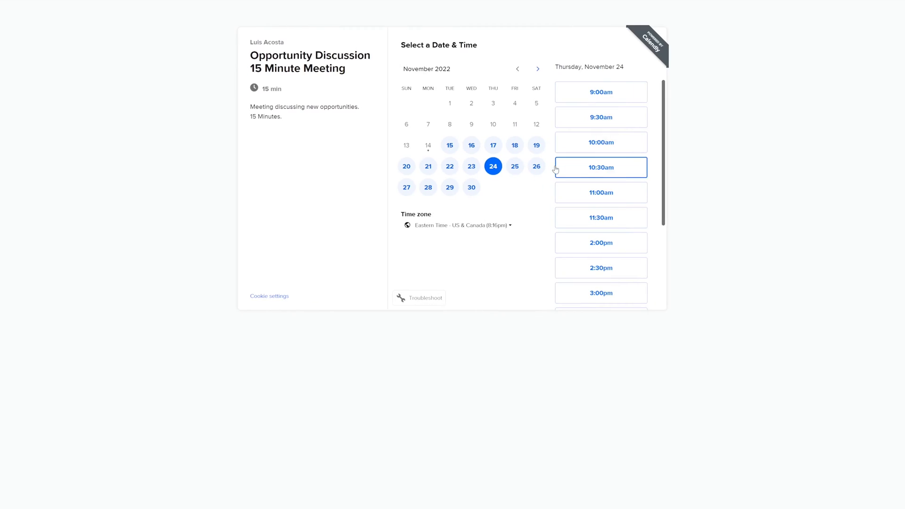
left_click(599, 192)
type("Your Emao")
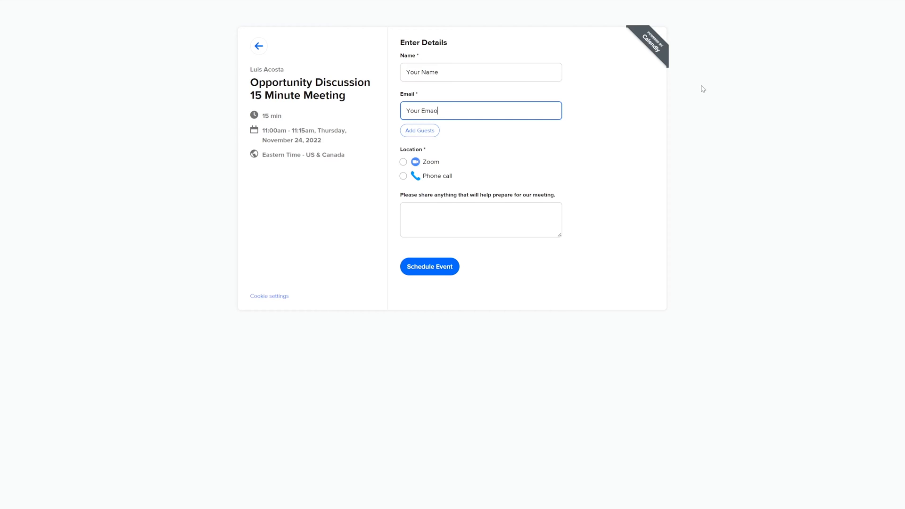
Choose Zoom as the location and start the note 'Discuss opportun'
left_click(403, 162)
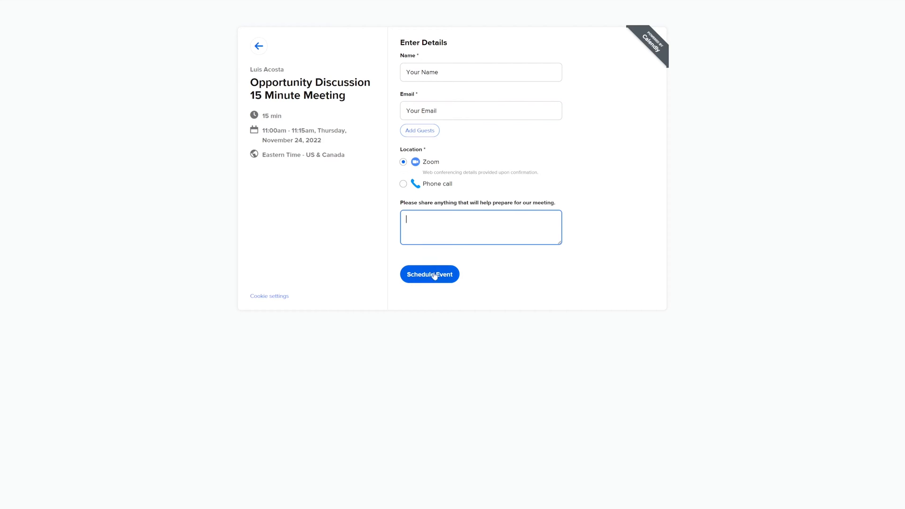
type("Discuss opportun")
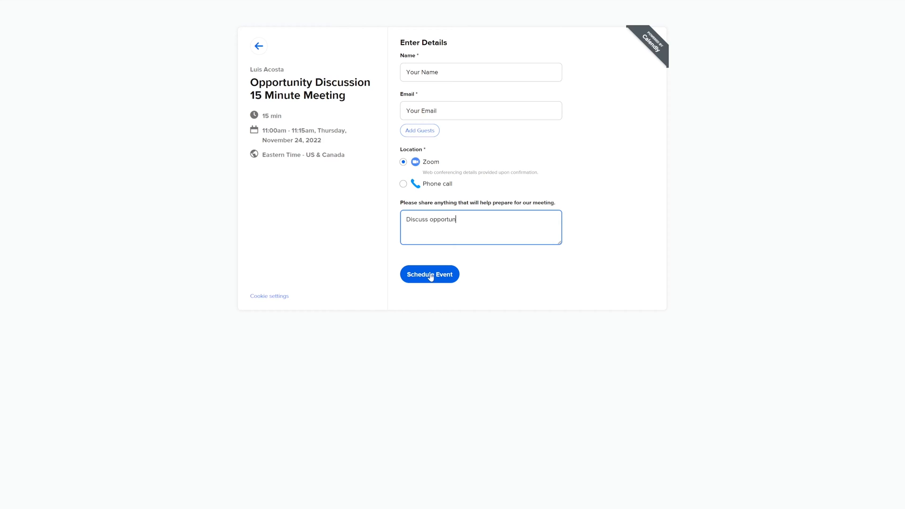